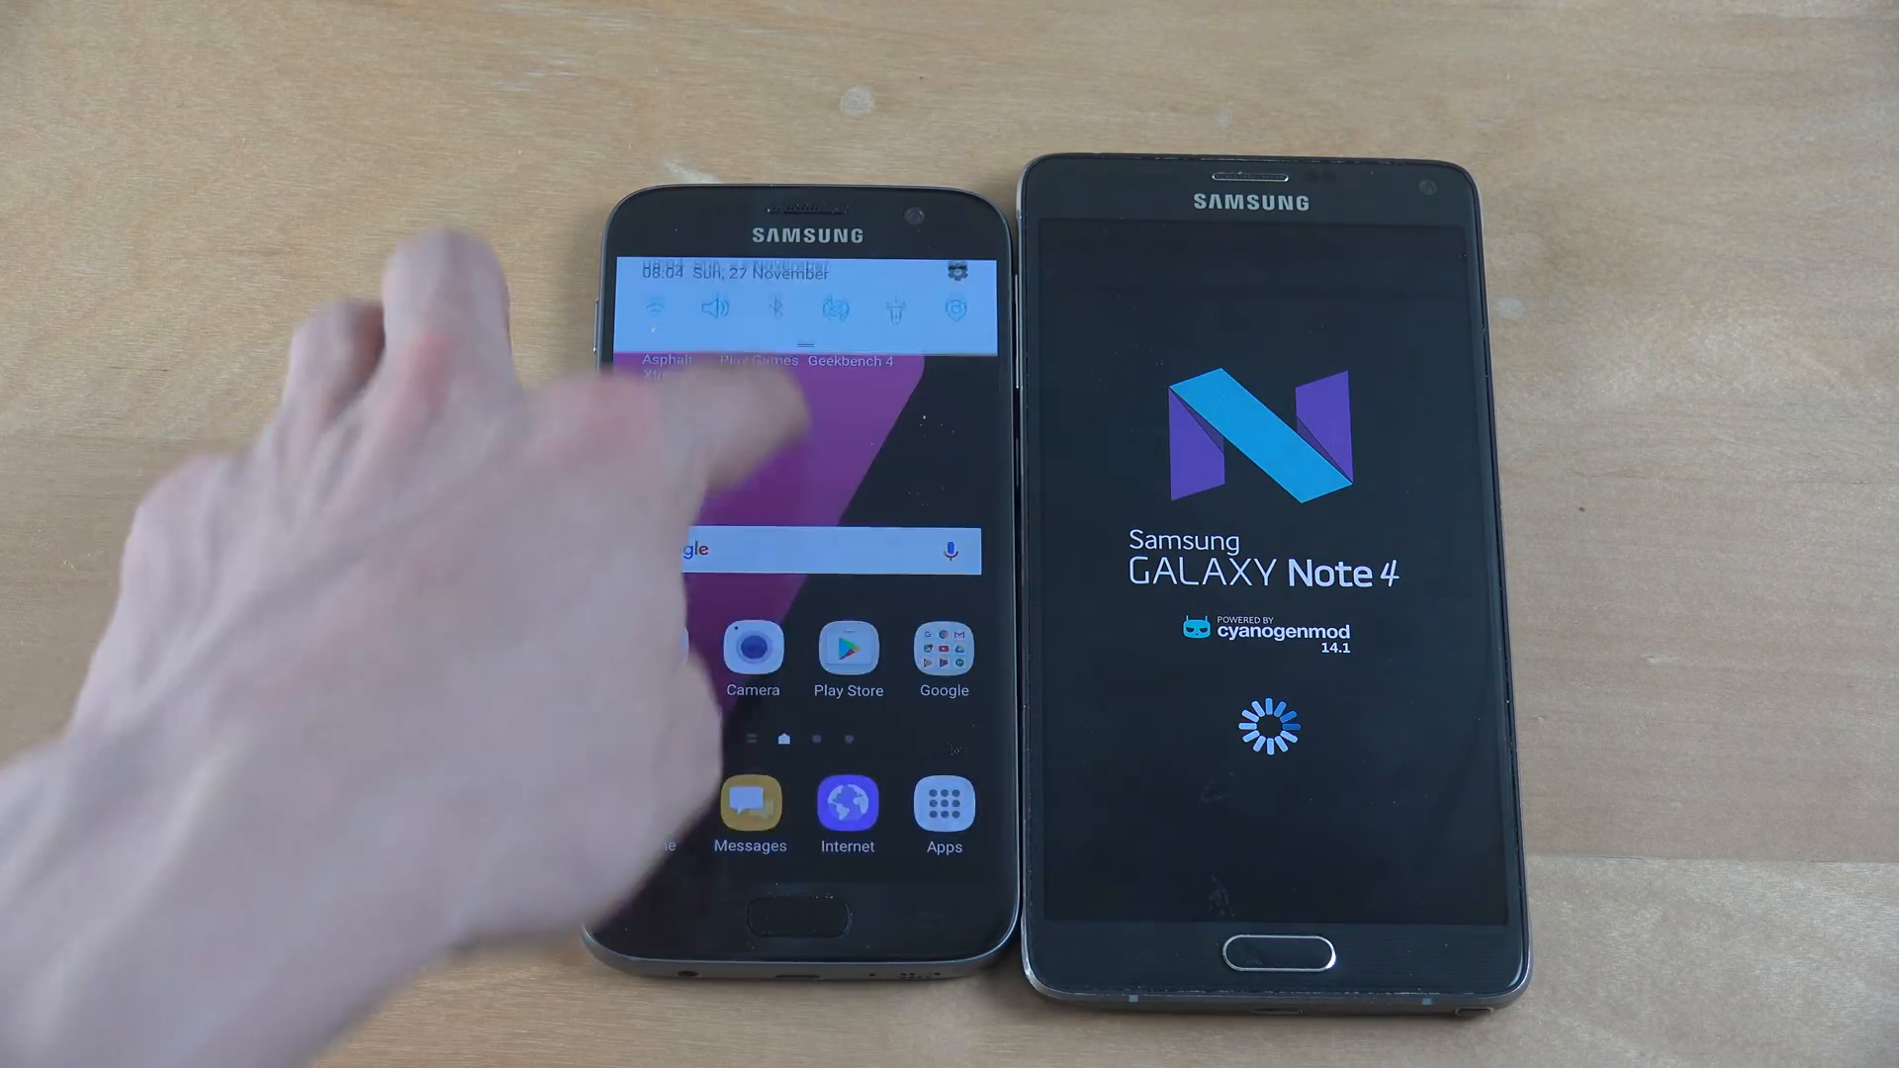
Pull down the Galaxy S7's quick settings panel and check its status toggles.
left_click_drag(799, 291, 800, 546)
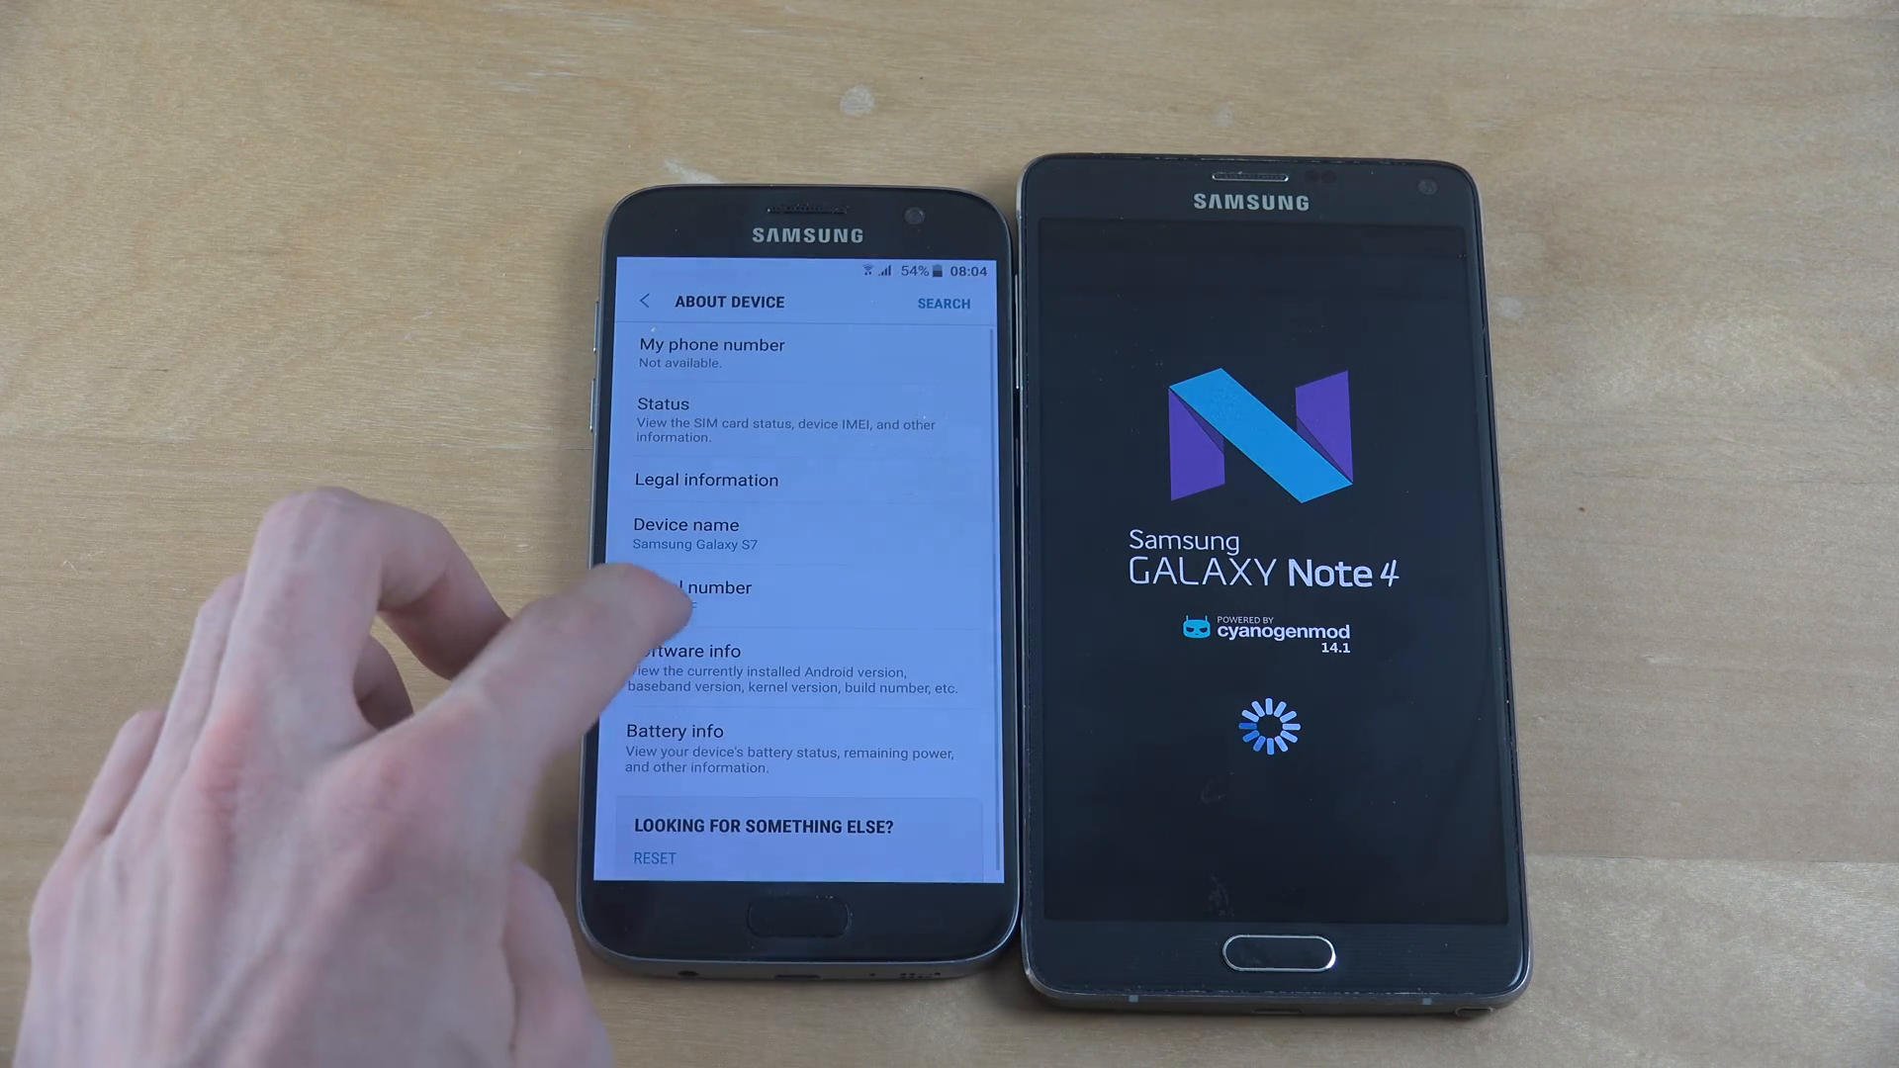
left_click(695, 651)
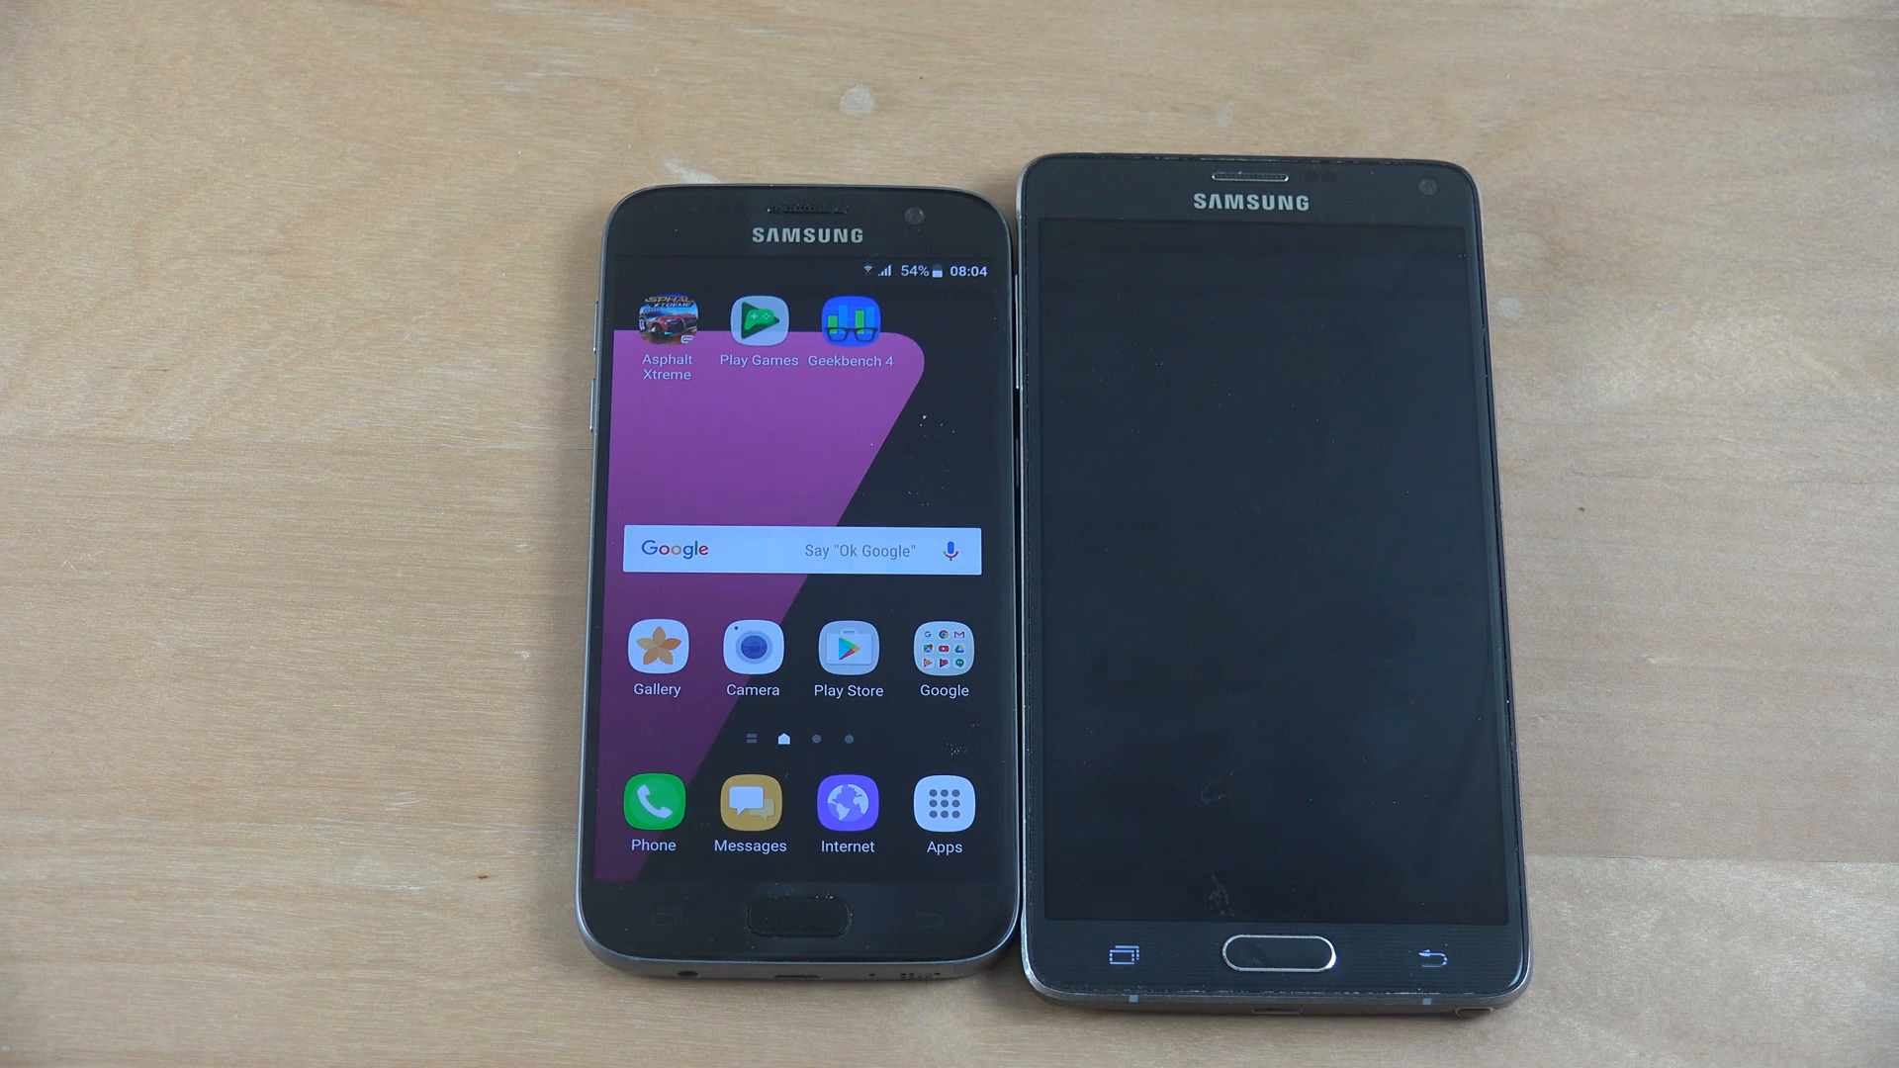
left_click(1272, 932)
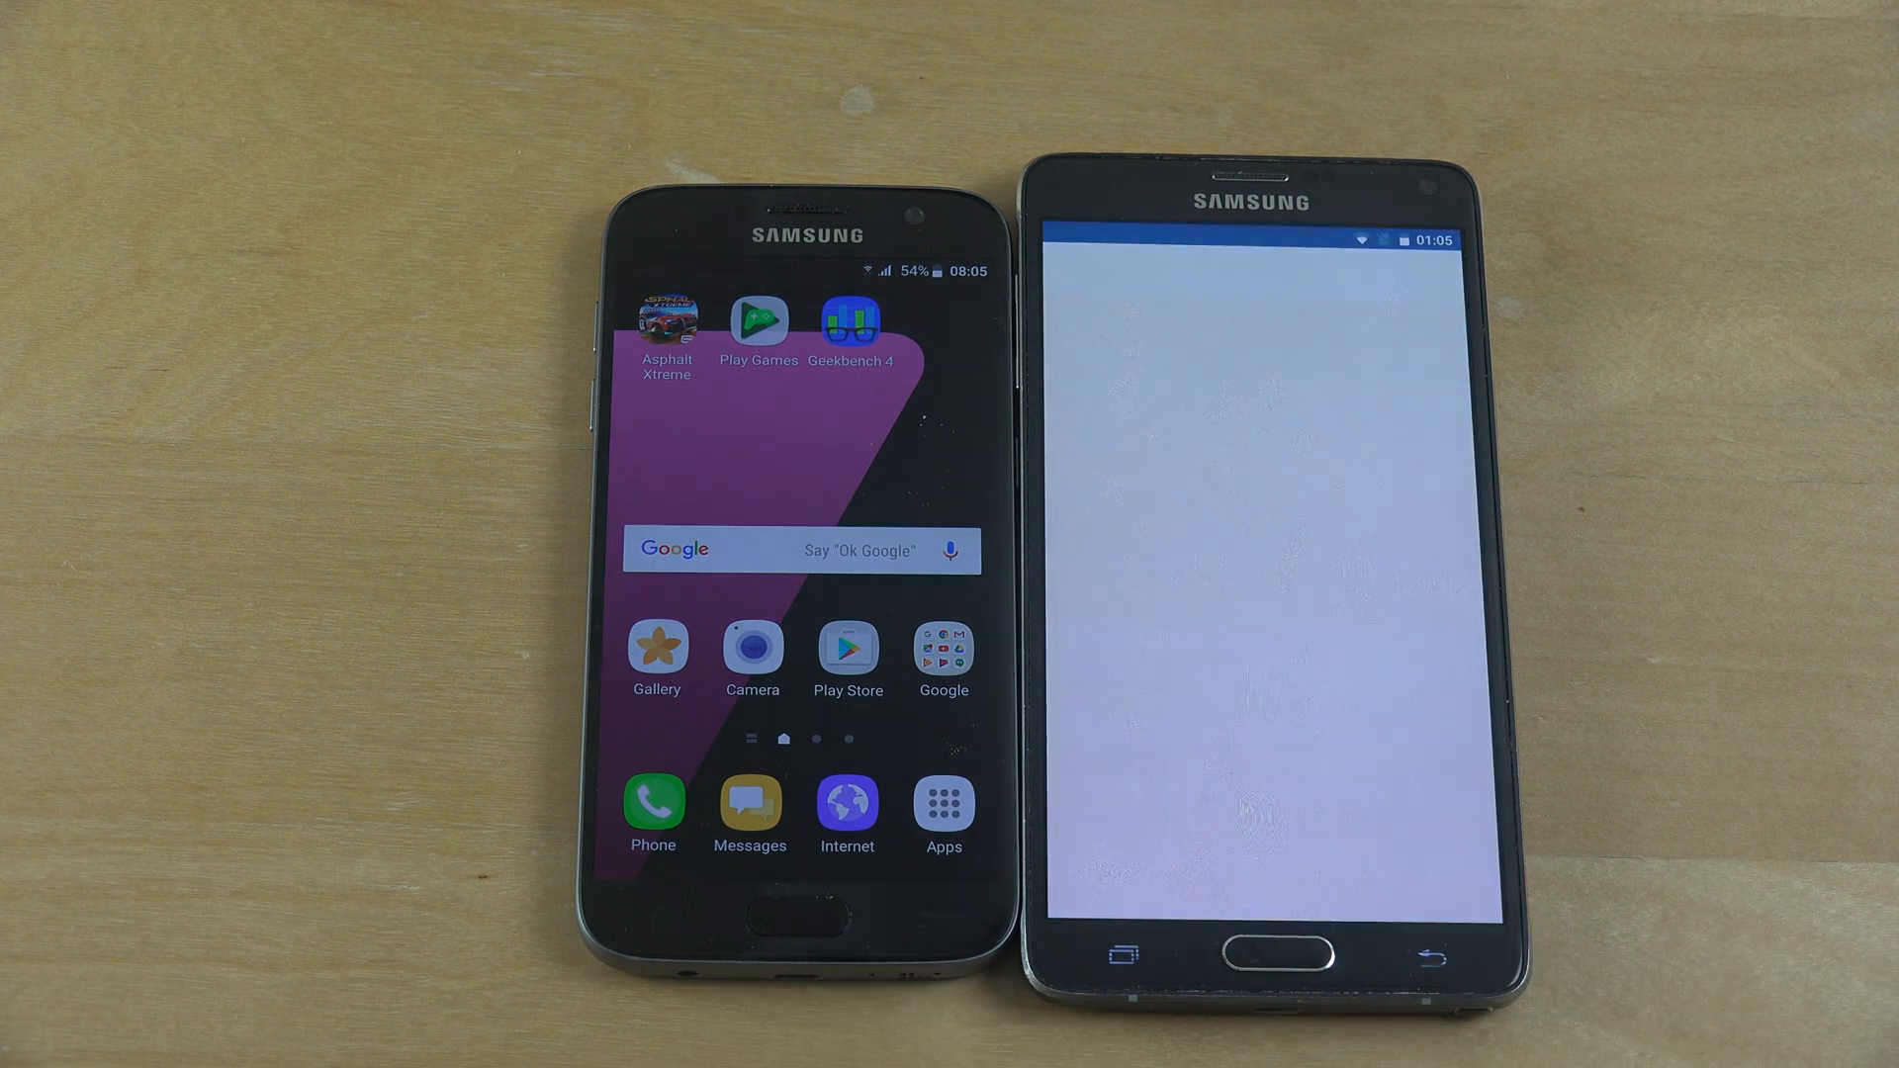
Bring up the phone dialer with dial pad on both the Galaxy S7 and the Note 4.
left_click(651, 802)
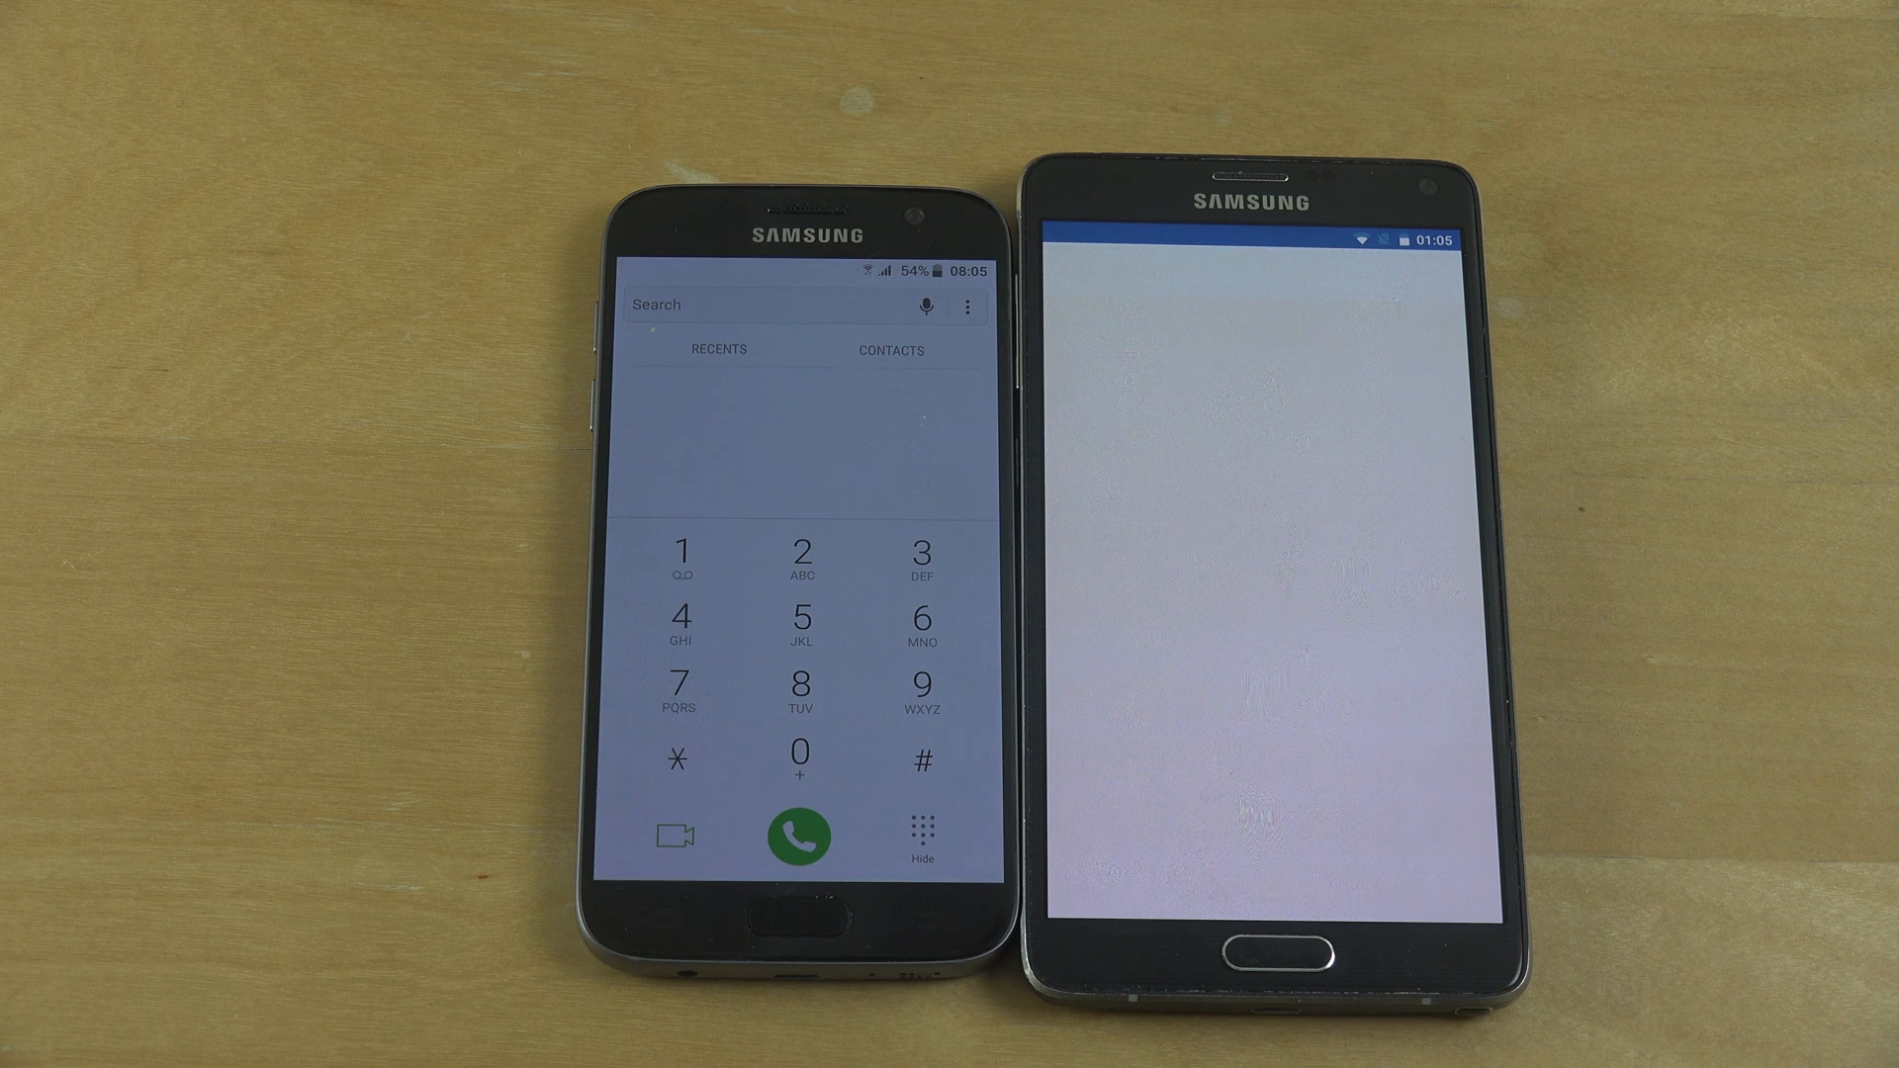
left_click(1251, 954)
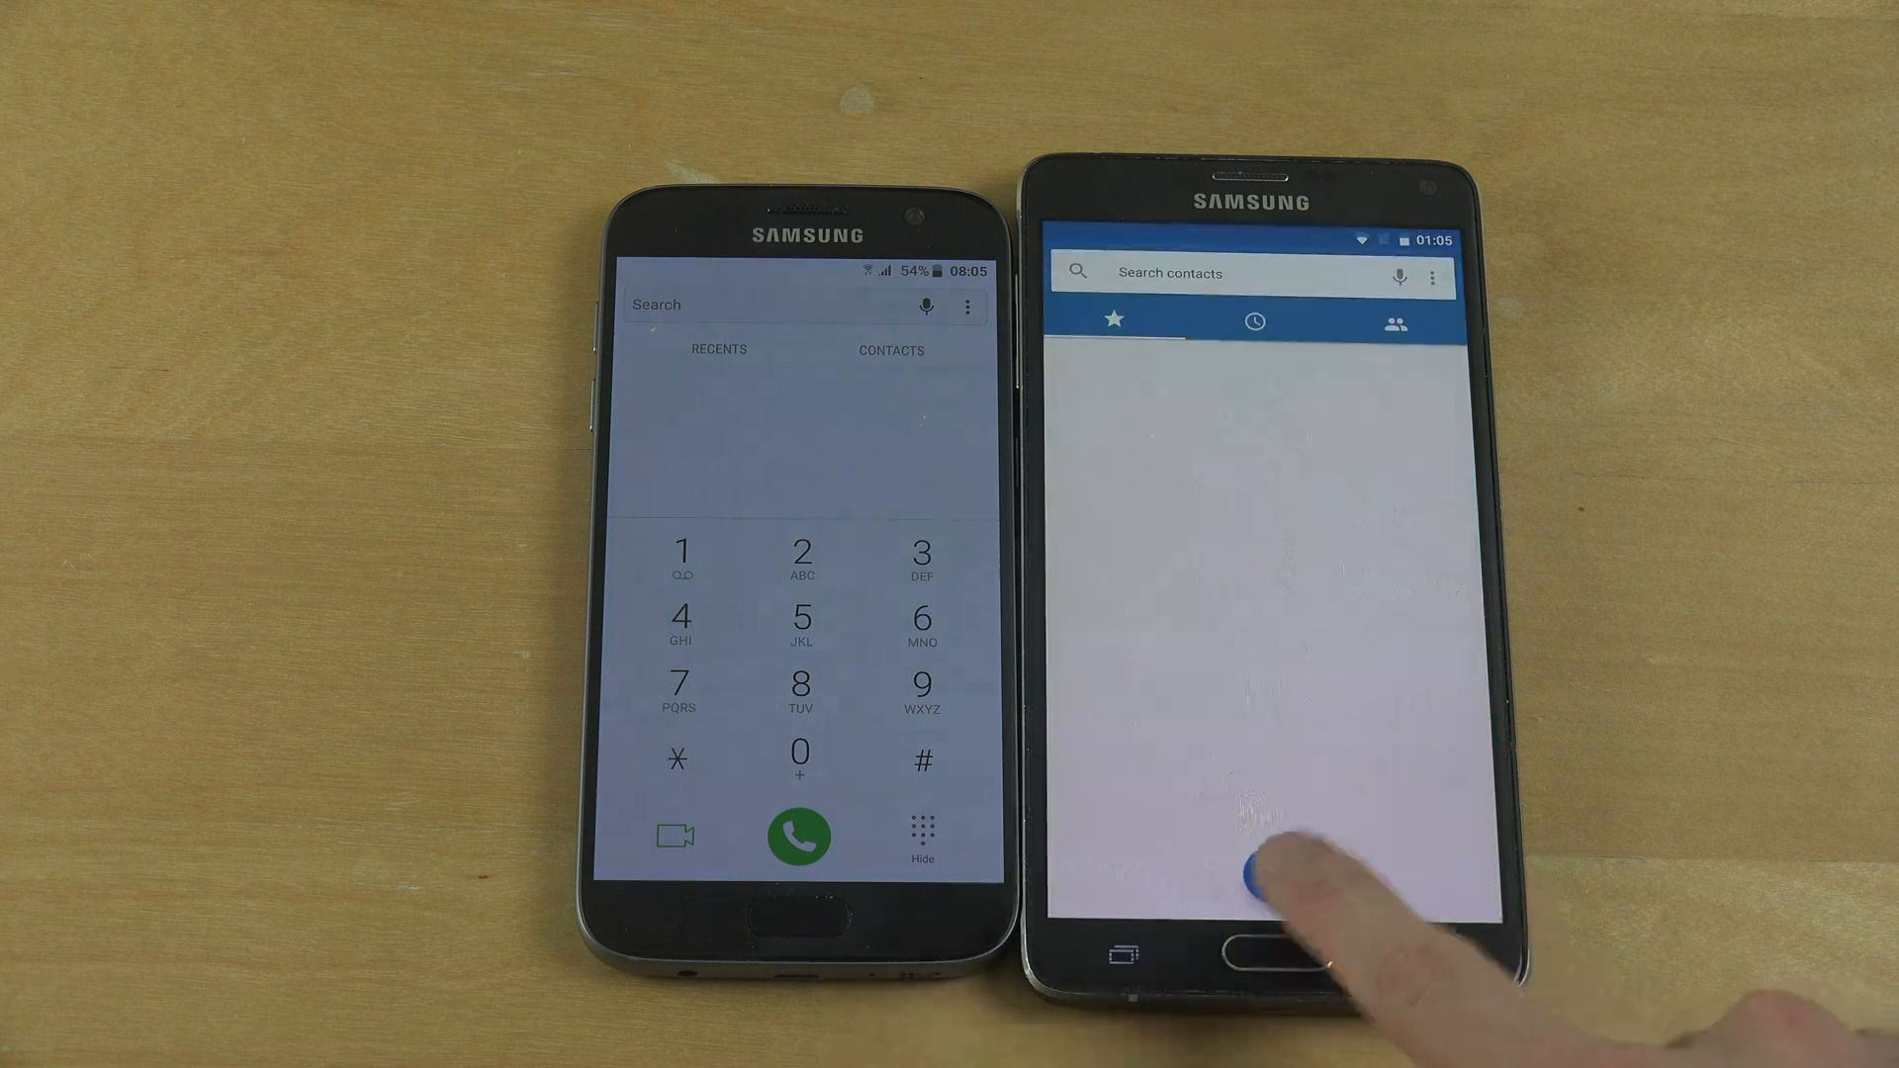
left_click(1249, 944)
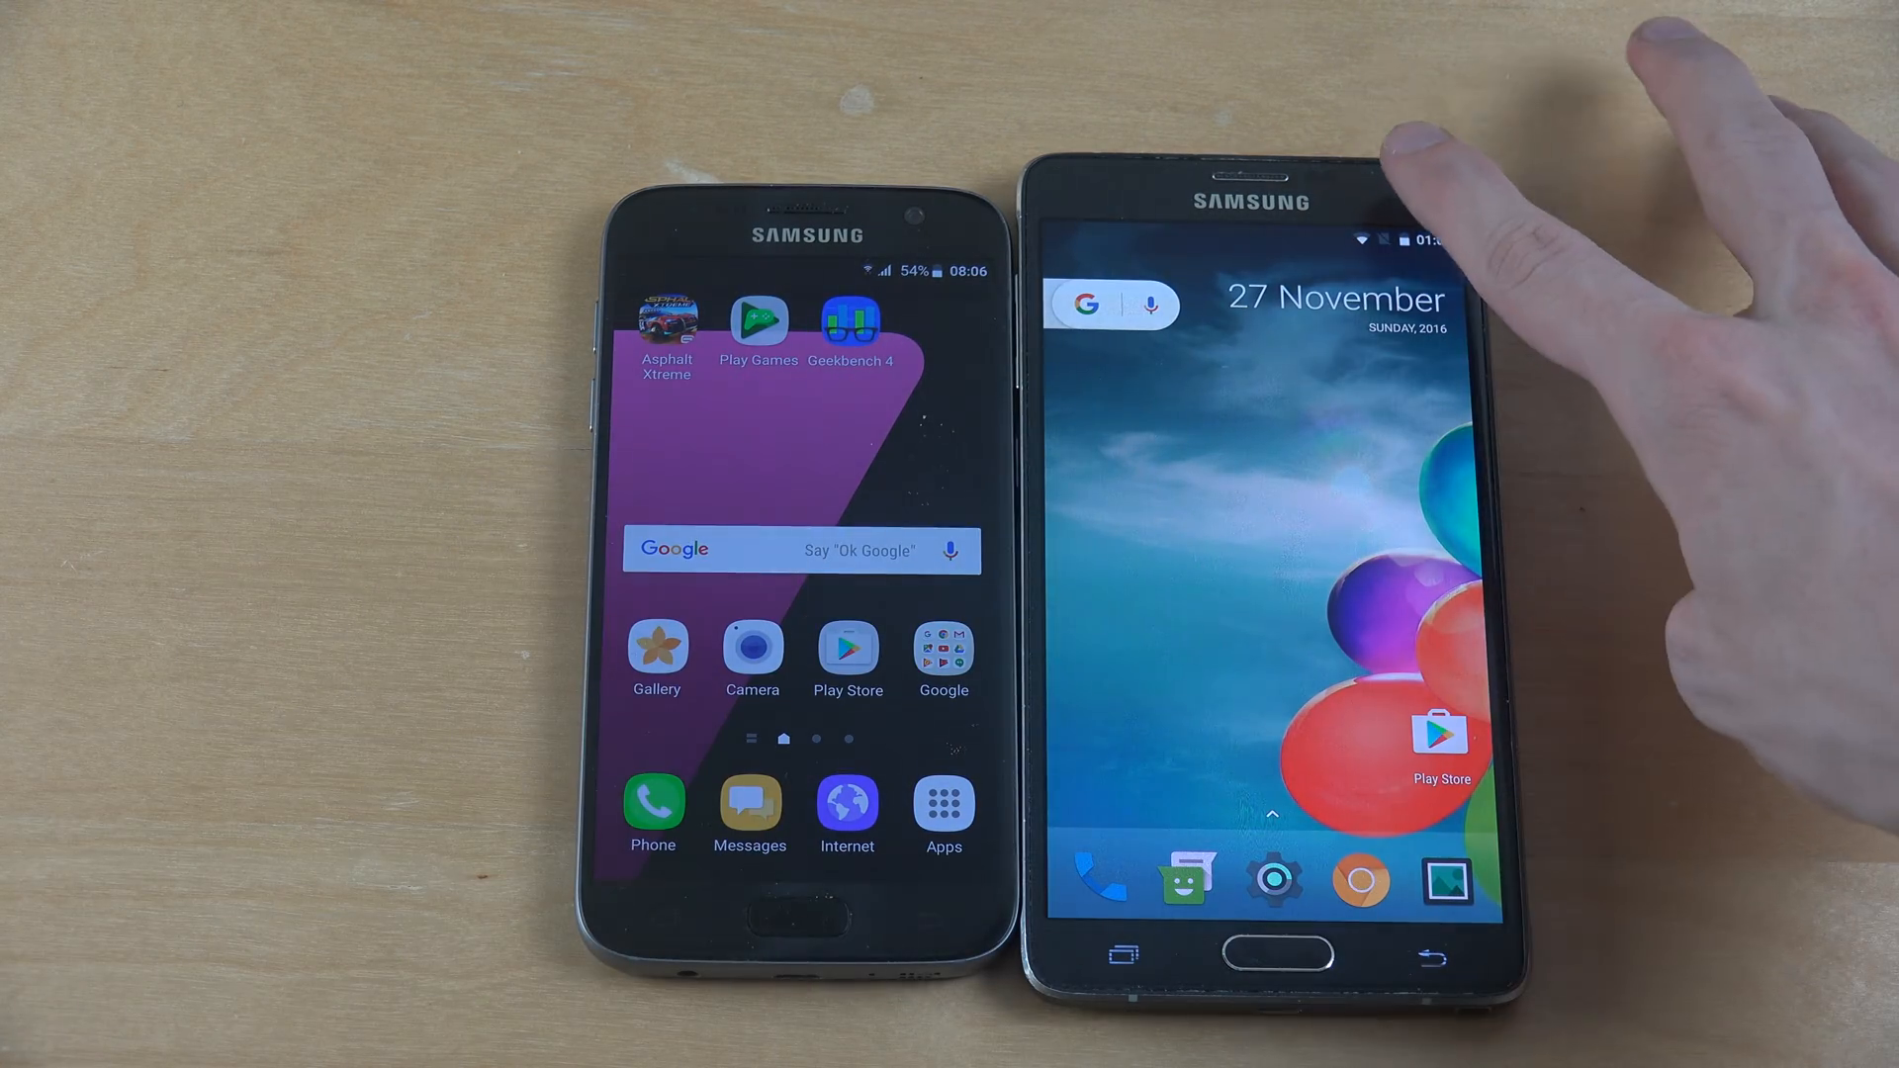
Pull down the Note 4's quick settings panel to check connection and battery status.
left_click_drag(1260, 194, 1260, 485)
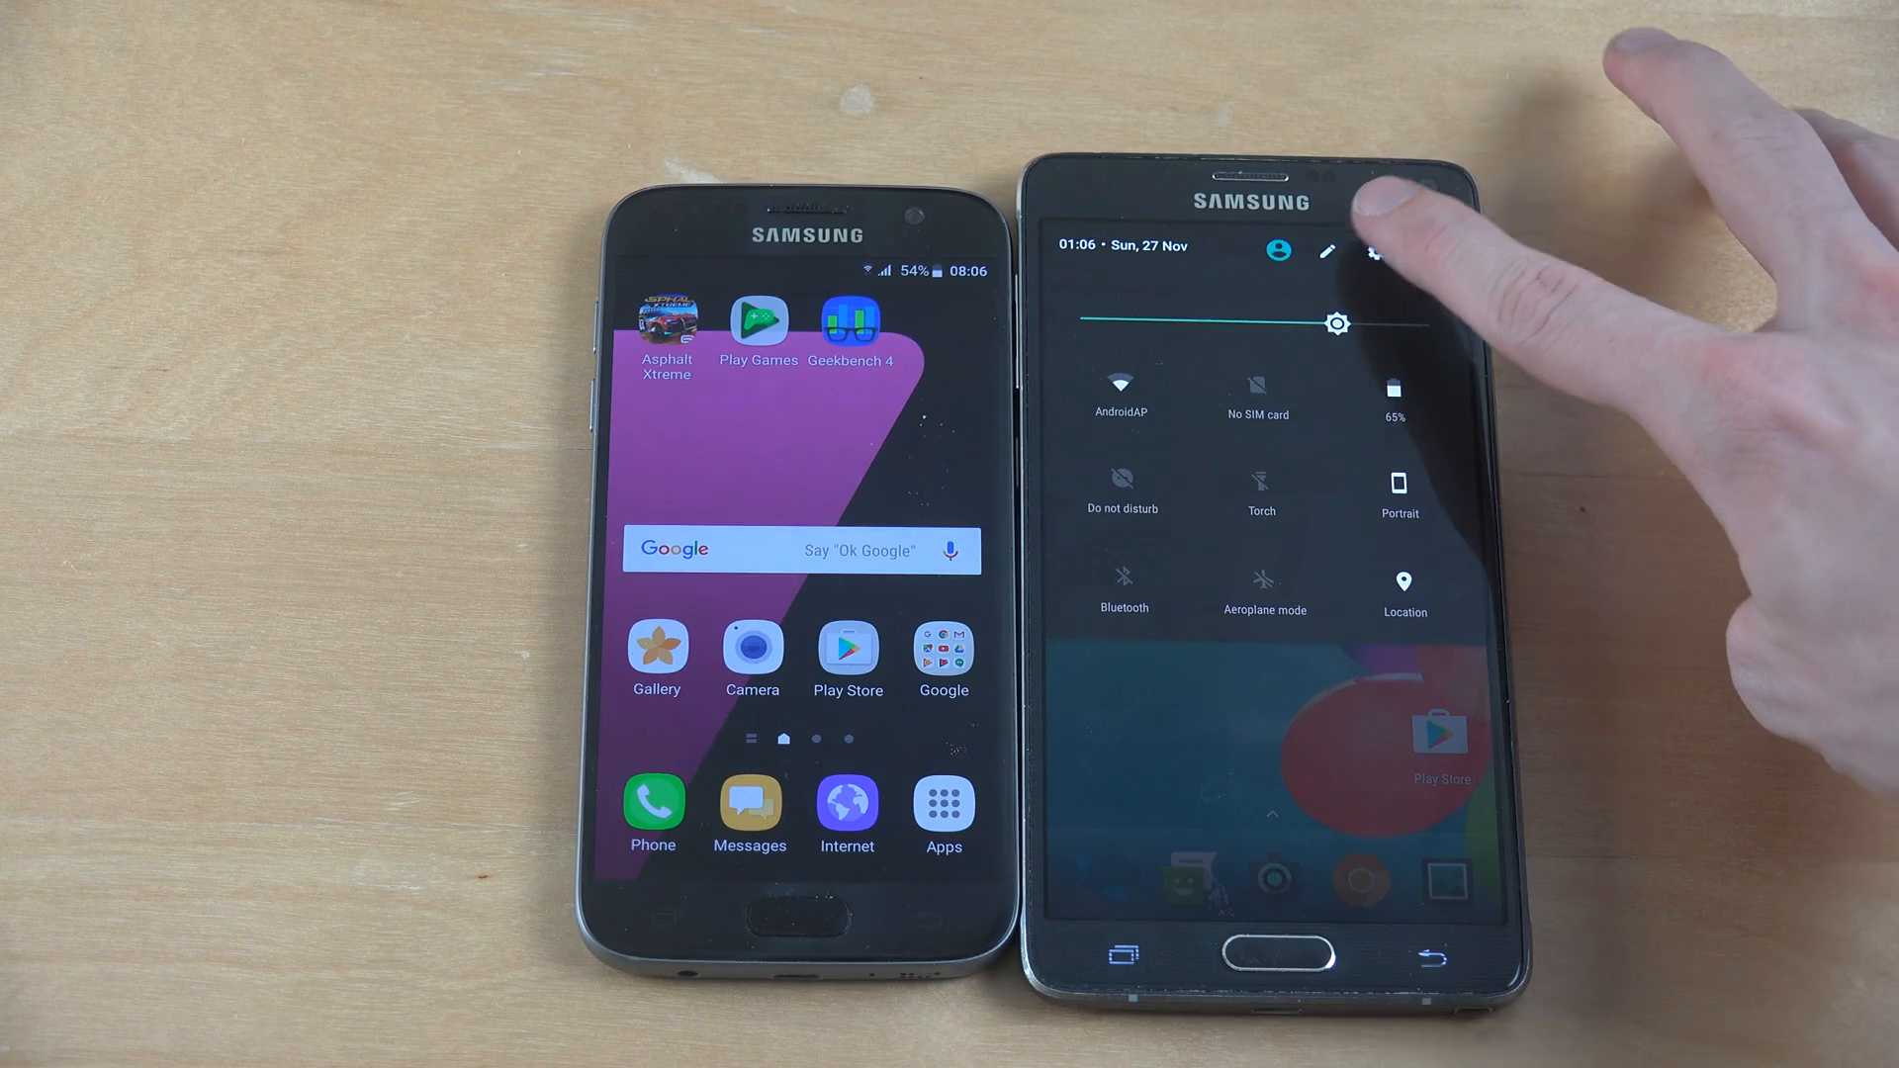
left_click(1377, 252)
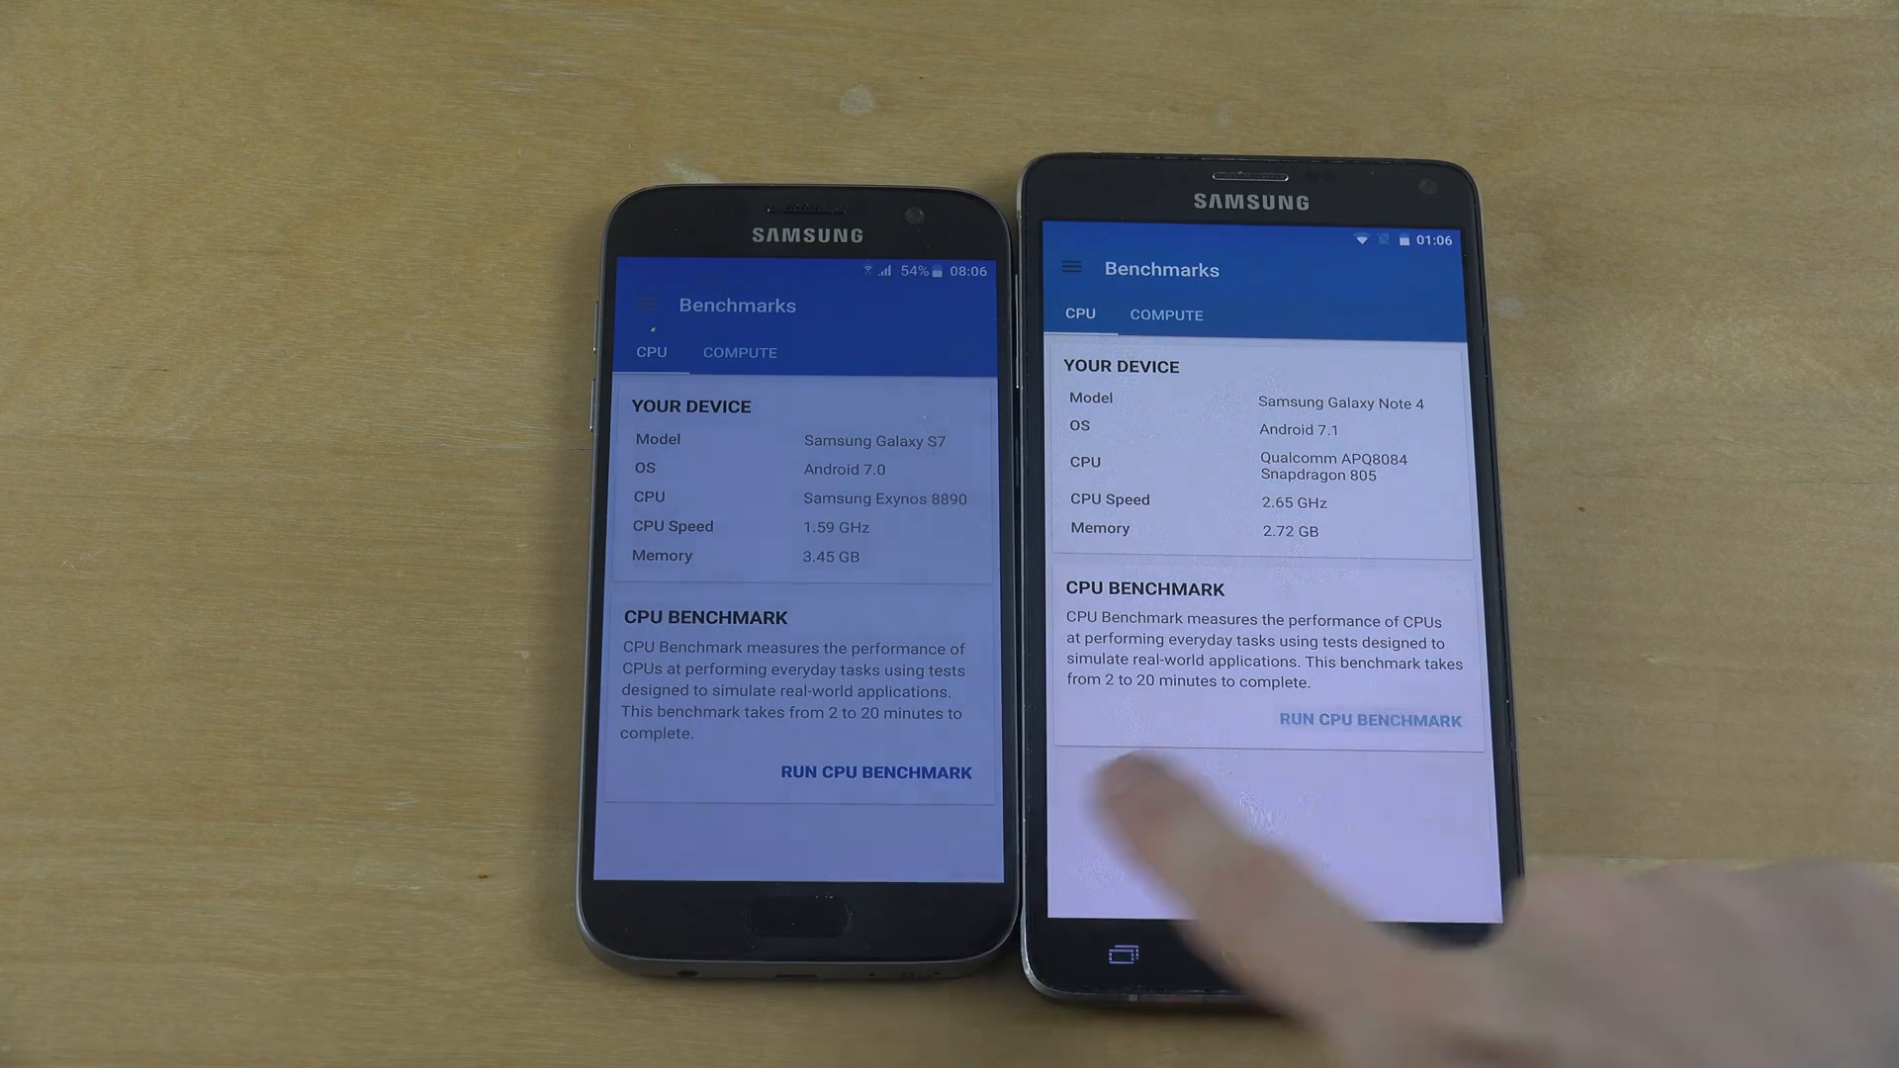
Start the Geekbench 4 CPU benchmark on the Note 4.
left_click(1369, 720)
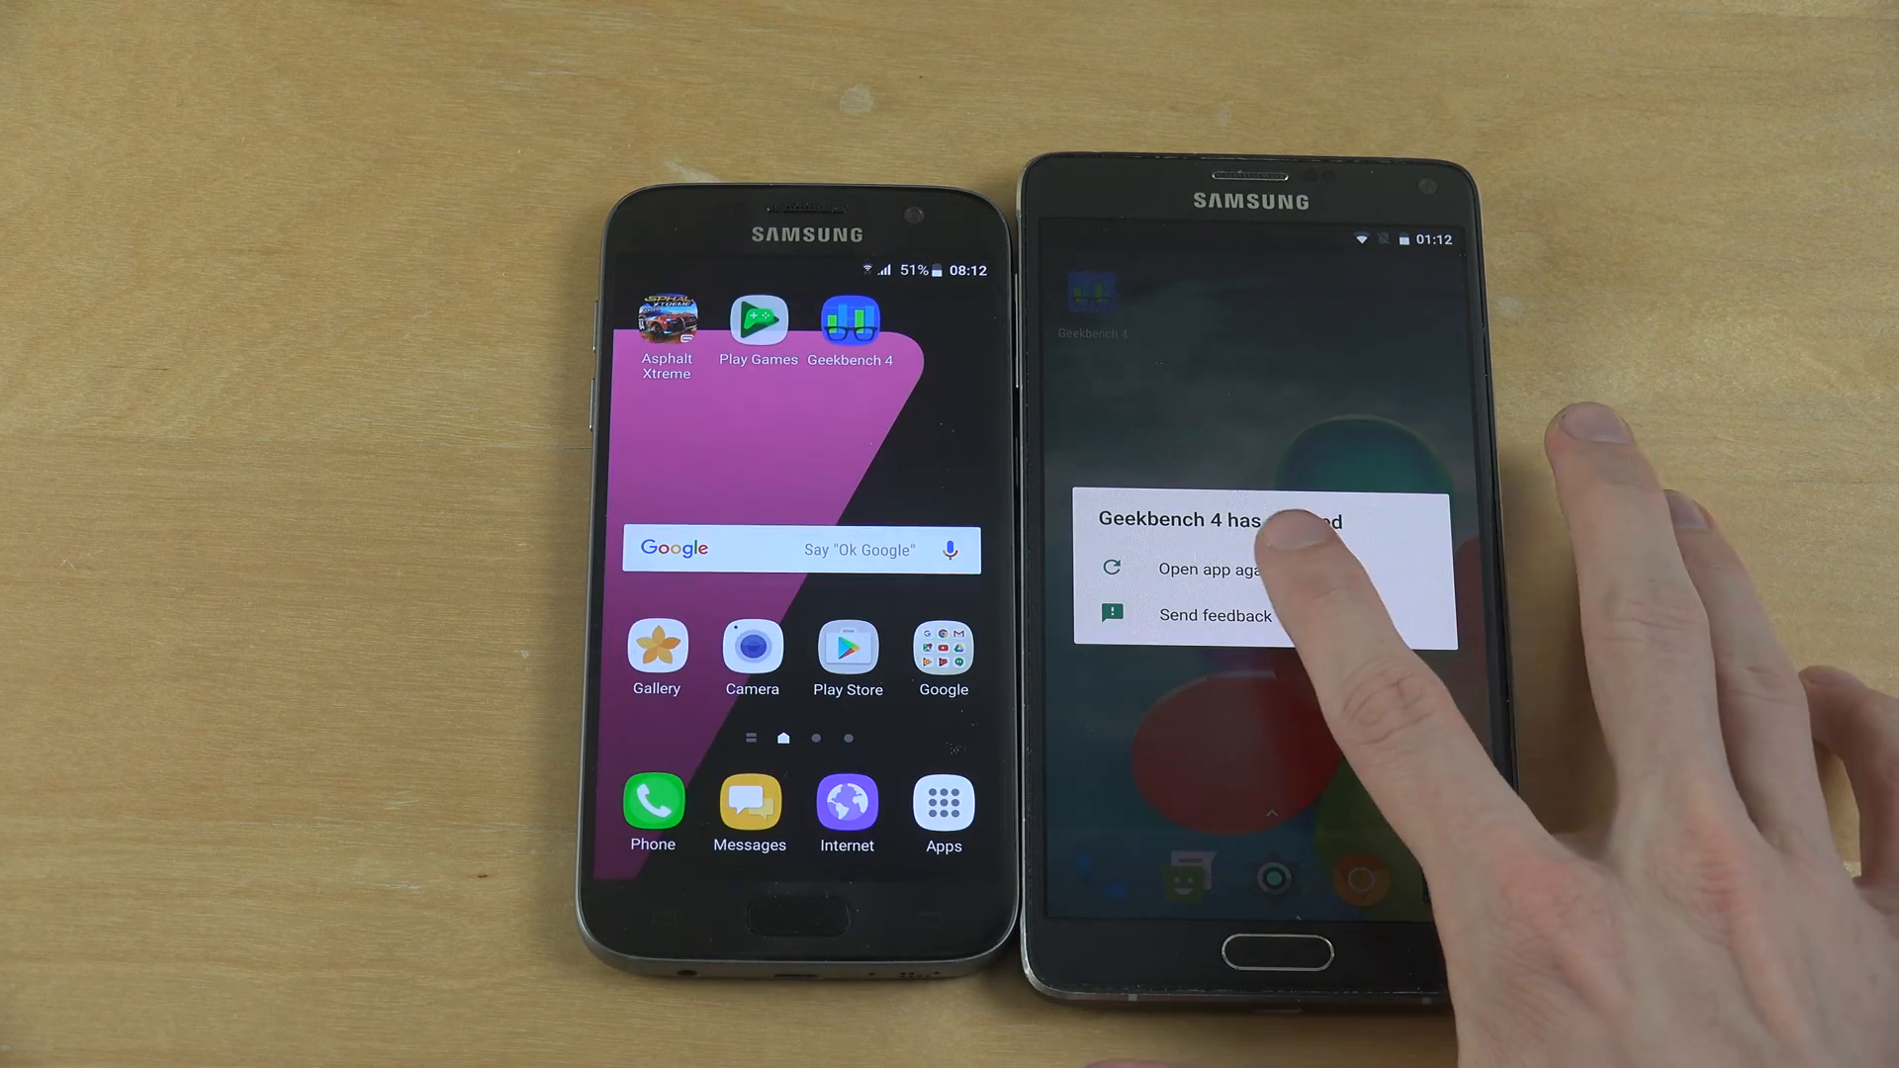
Reopen crashed Geekbench 4 on the Note 4 via 'Open app again', then return Home.
left_click(1211, 569)
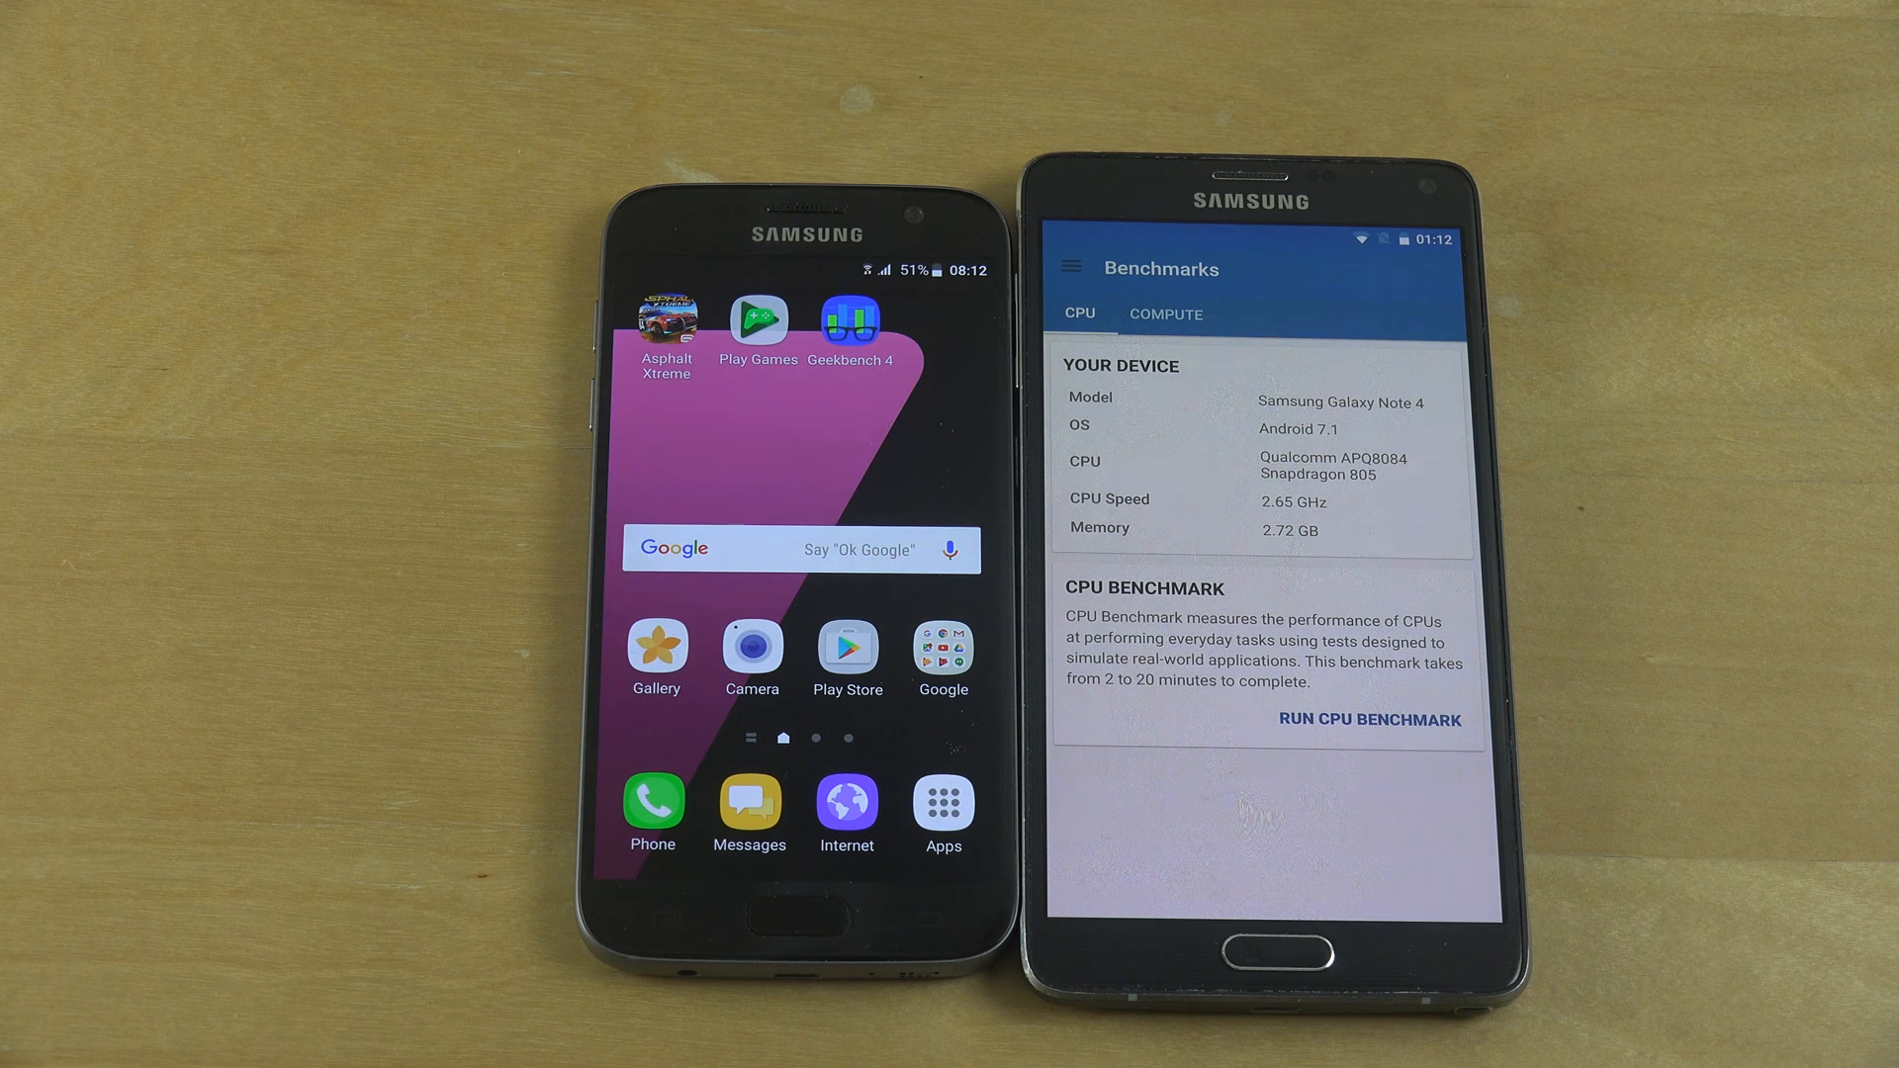
left_click(1266, 957)
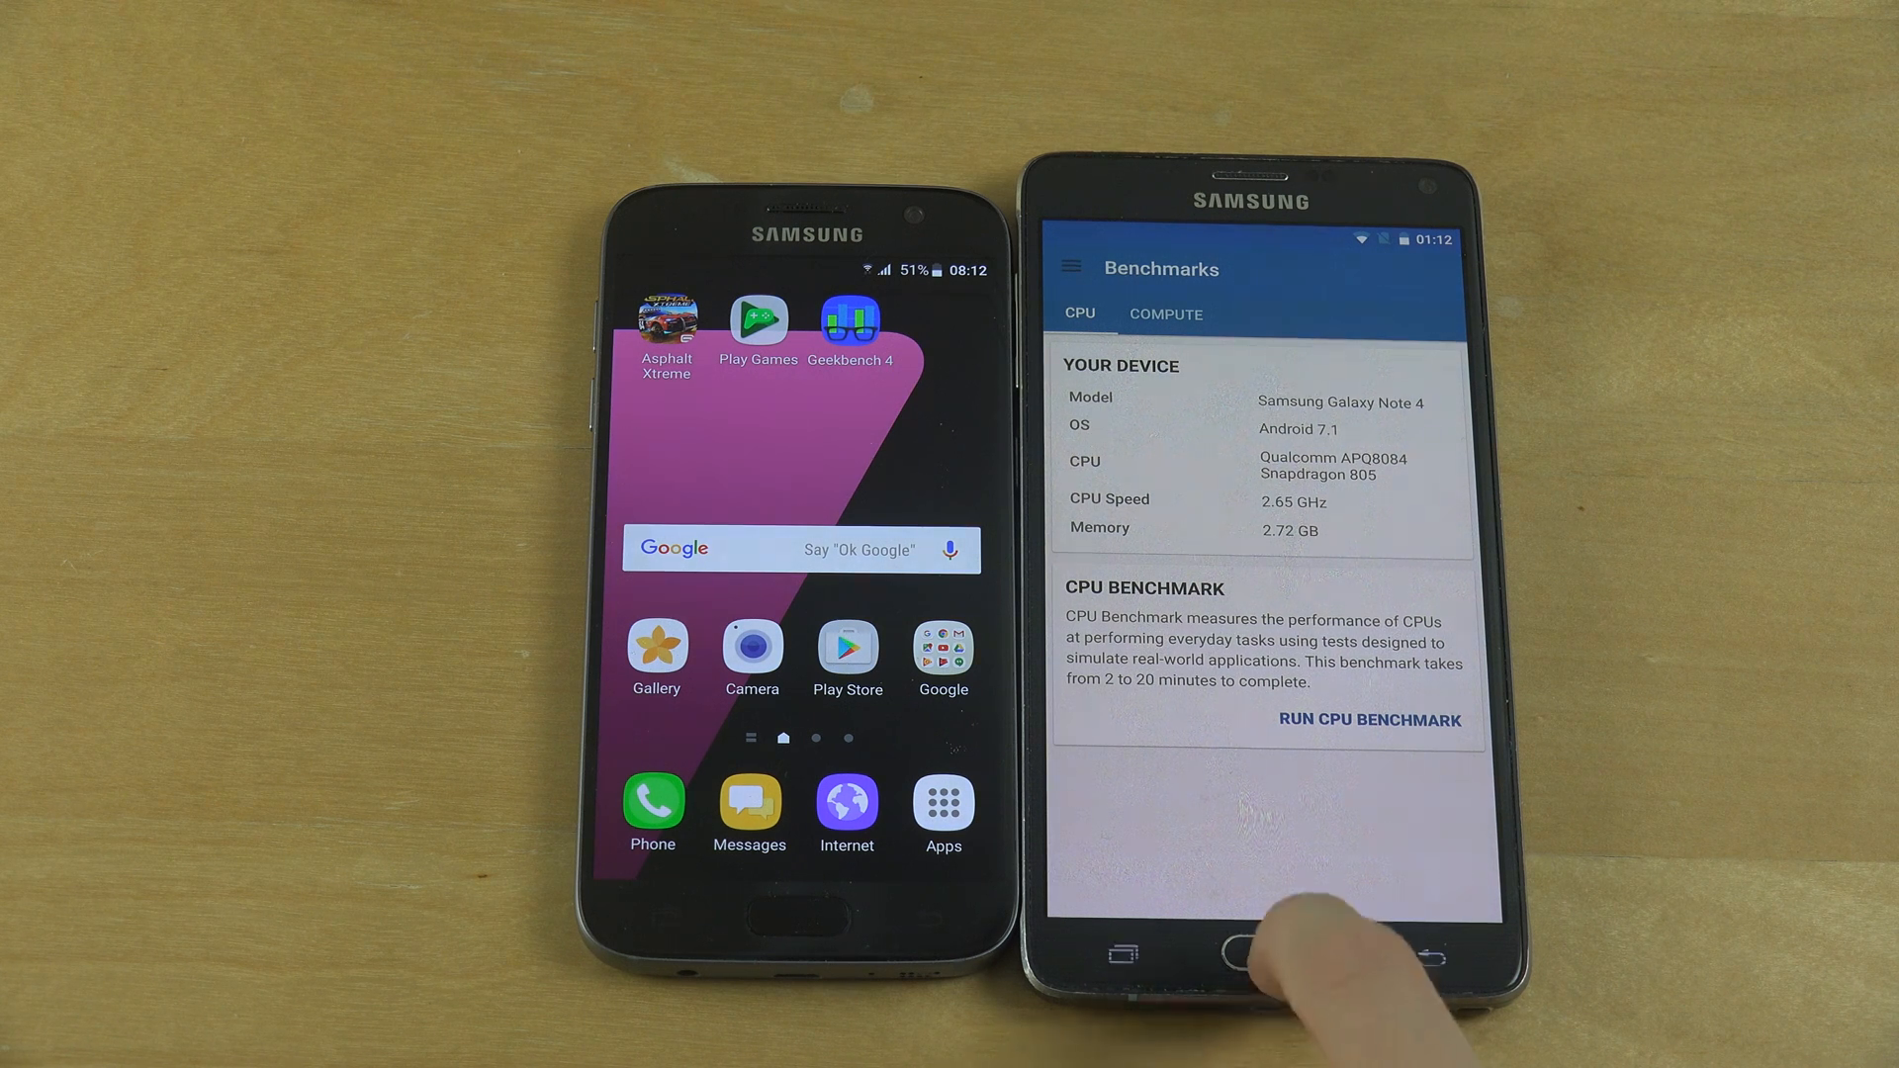